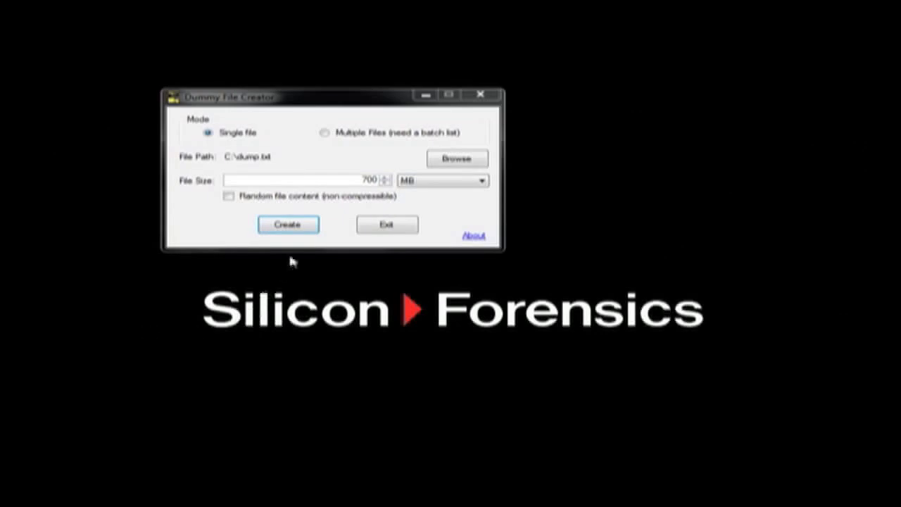
- Create the 700 MB dummy file C:\dump.txt and dismiss the File Created notice
click(287, 224)
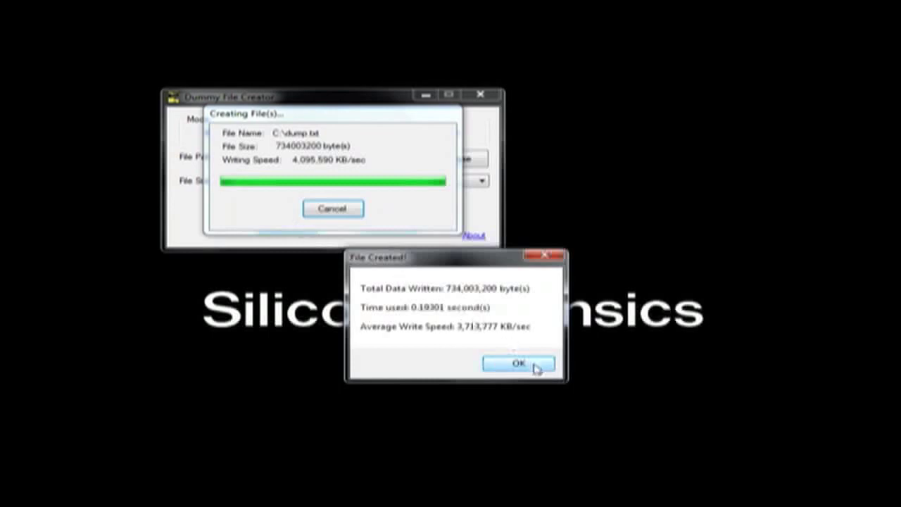
click(518, 363)
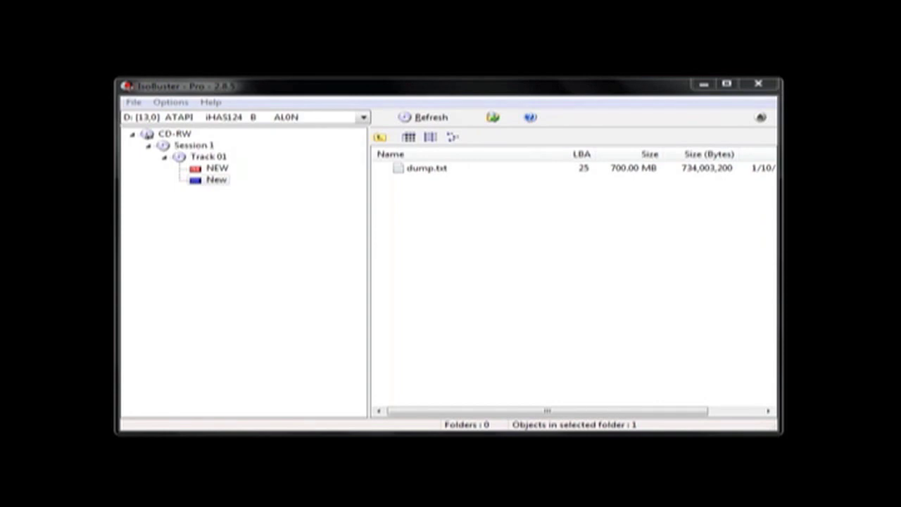
- Start extracting the CD-RW as a managed IBP/IBQ image saved as CD-RW in the EVIDENCE folder
right_click(163, 135)
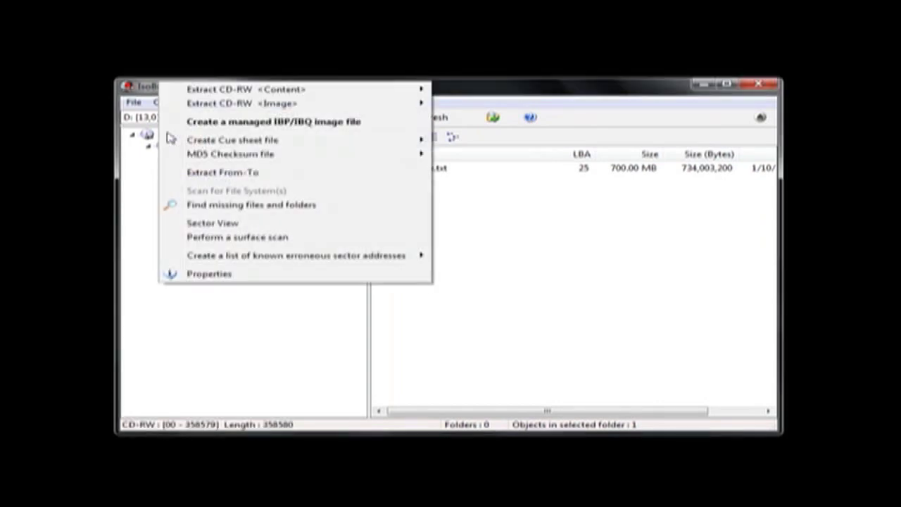
mouse_move(270, 121)
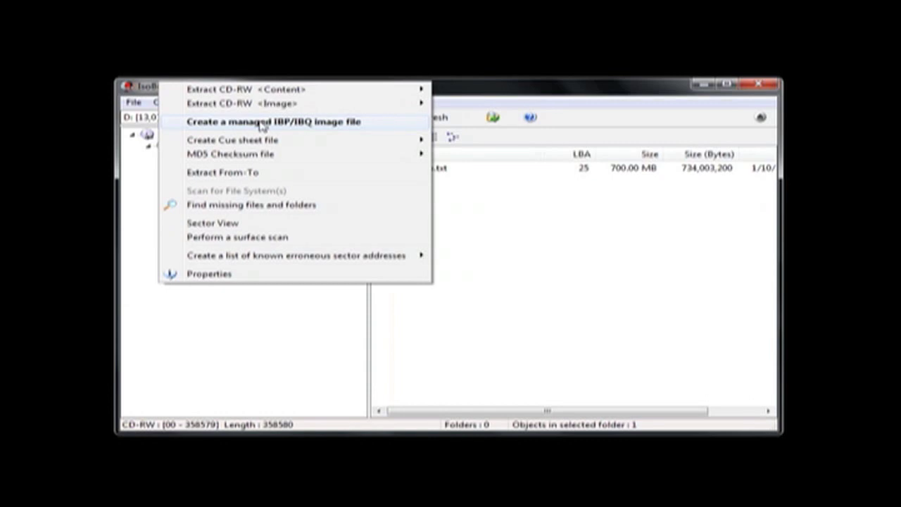
click(272, 121)
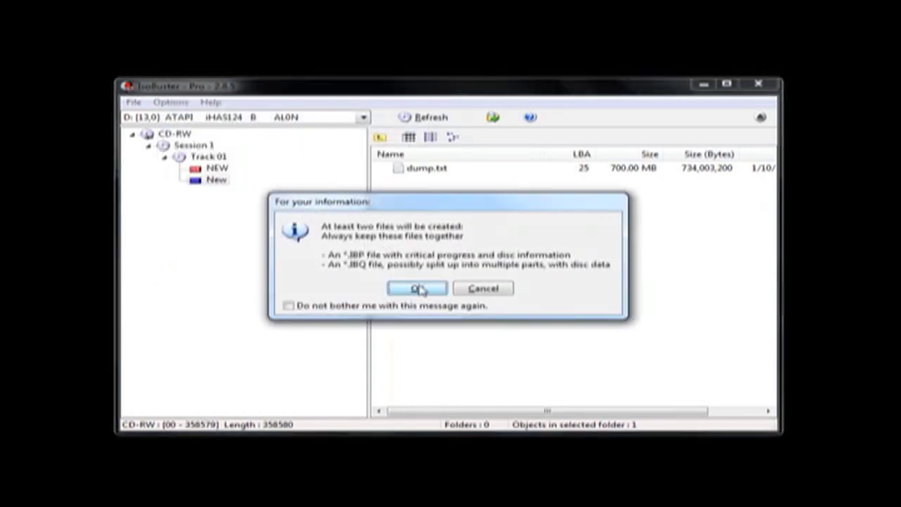
click(417, 289)
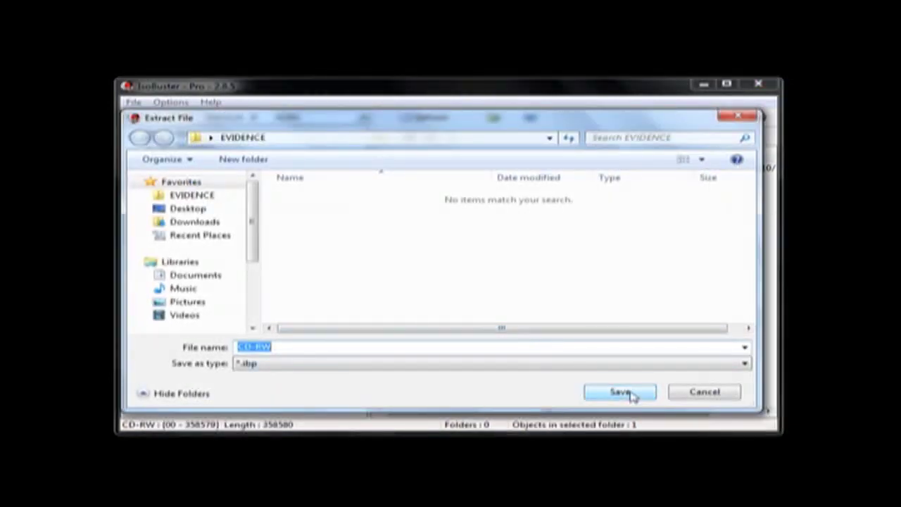
click(620, 392)
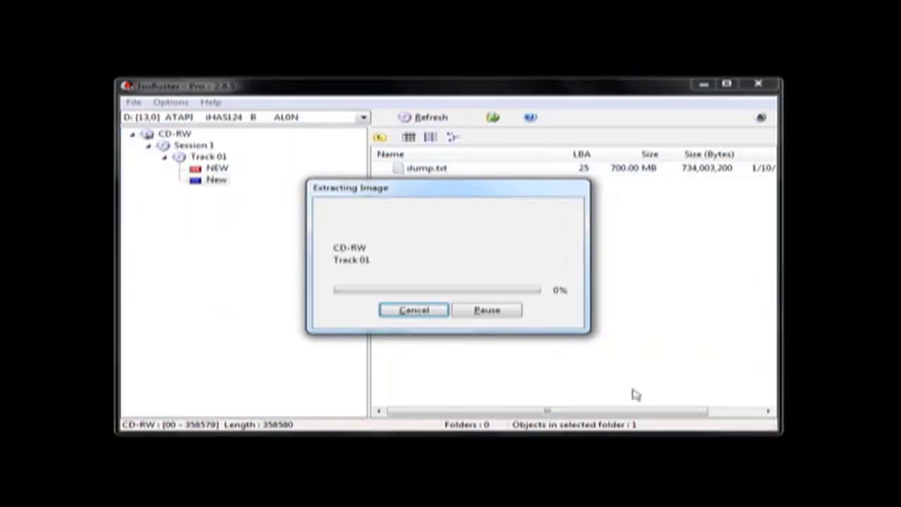
mouse_move(634, 388)
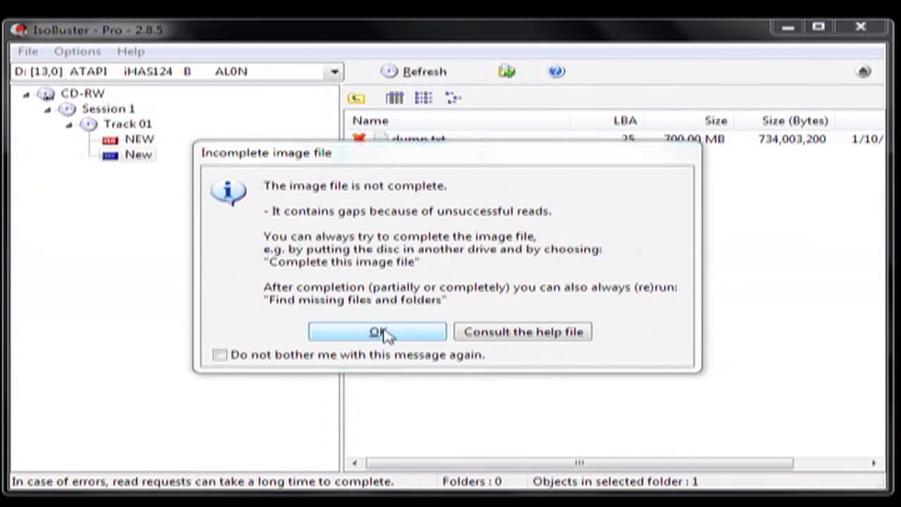
- Dismiss the incomplete image notice and load the CD-RW.ibq image file from EVIDENCE
click(377, 332)
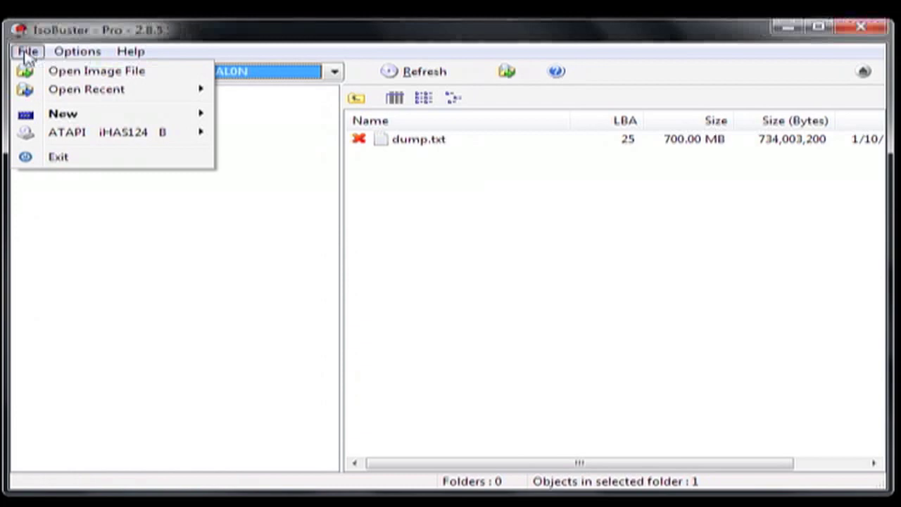
mouse_move(56, 76)
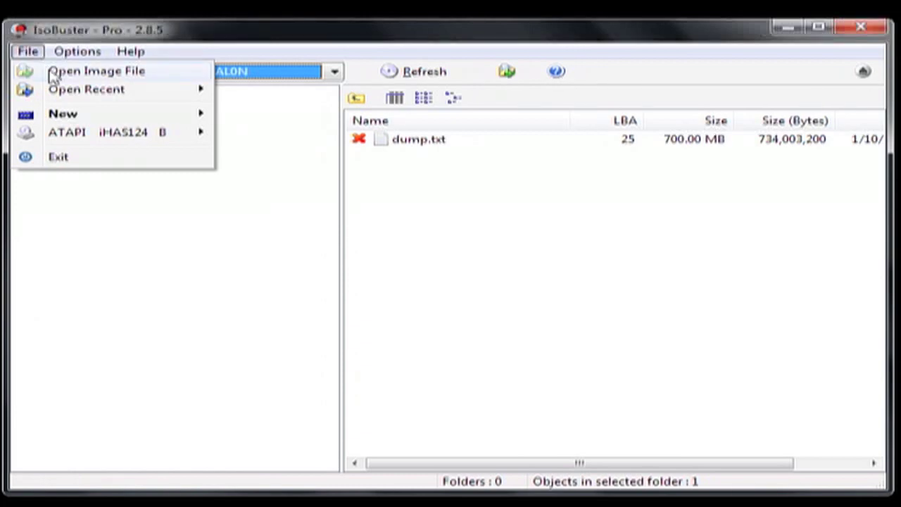
click(96, 70)
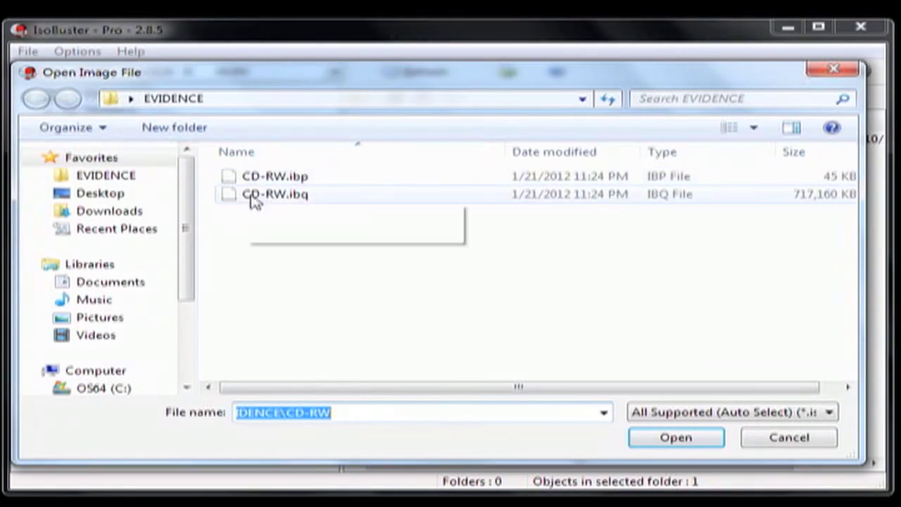
click(275, 195)
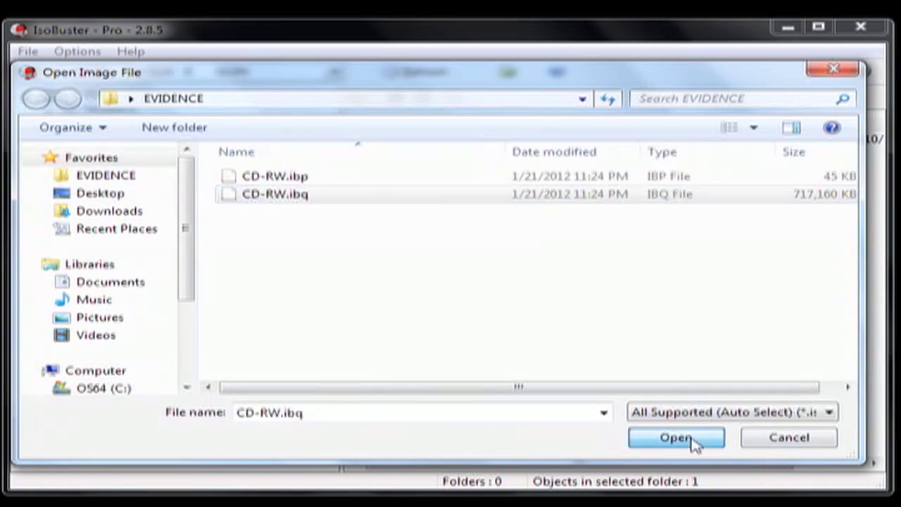
click(676, 437)
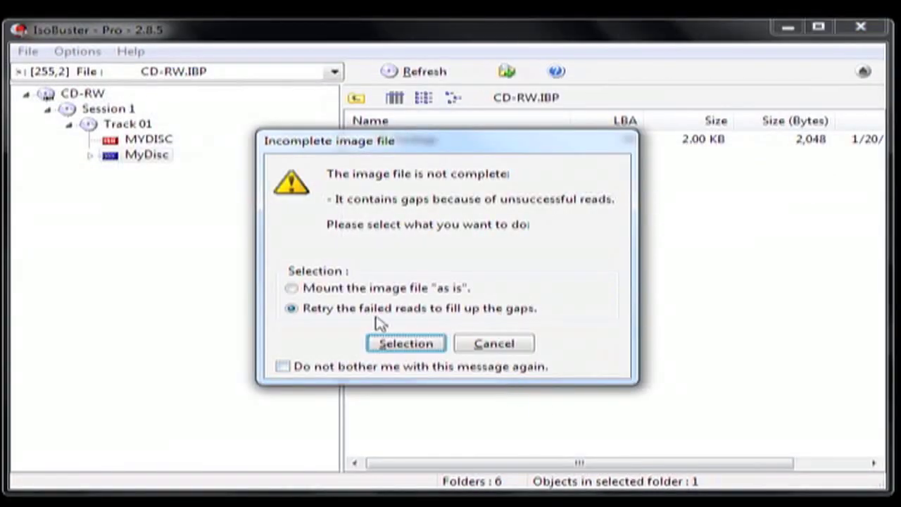
- Mount the incomplete CD-RW image as is, showing the MyDisc volume
click(292, 287)
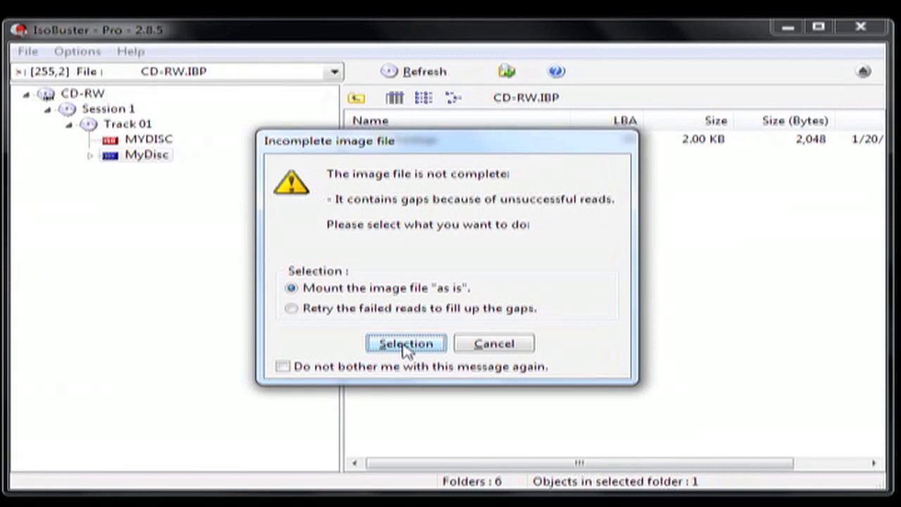
click(406, 344)
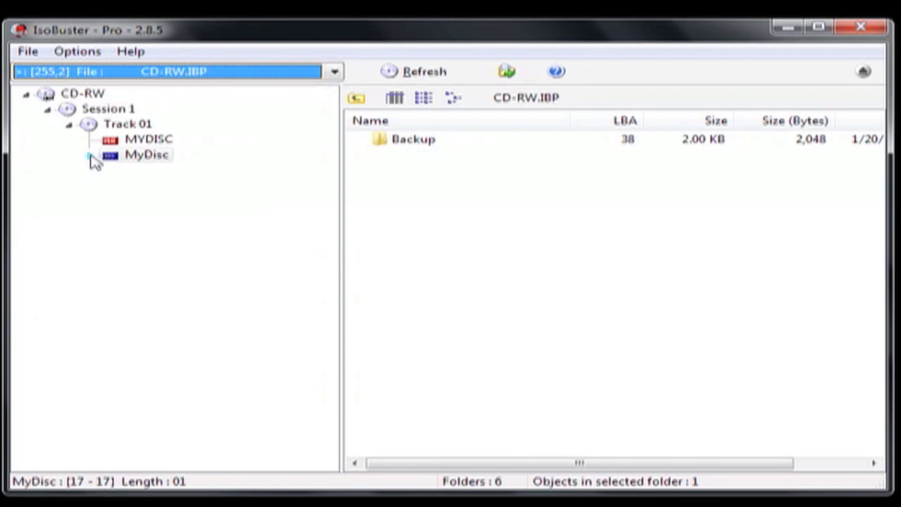
- Expand MyDisc and Backup to reveal the month subfolders, listing April's then February's JPG files
click(91, 155)
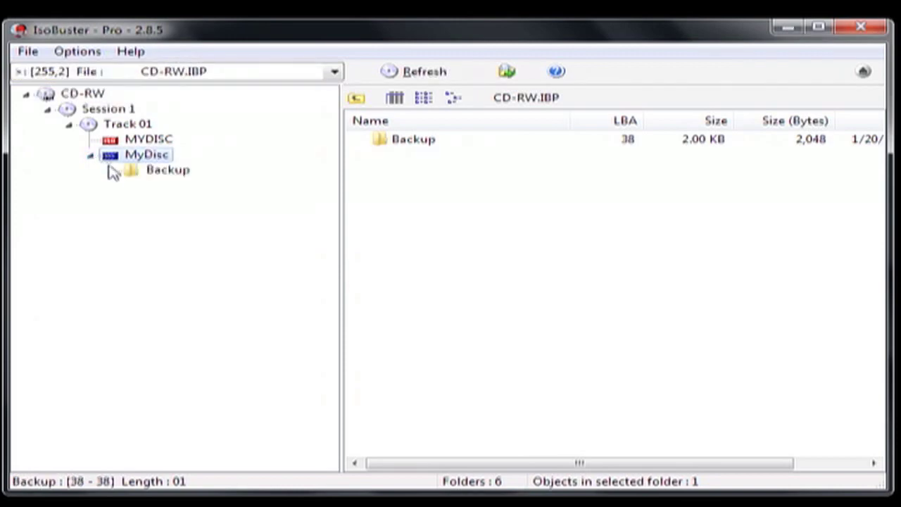
click(113, 169)
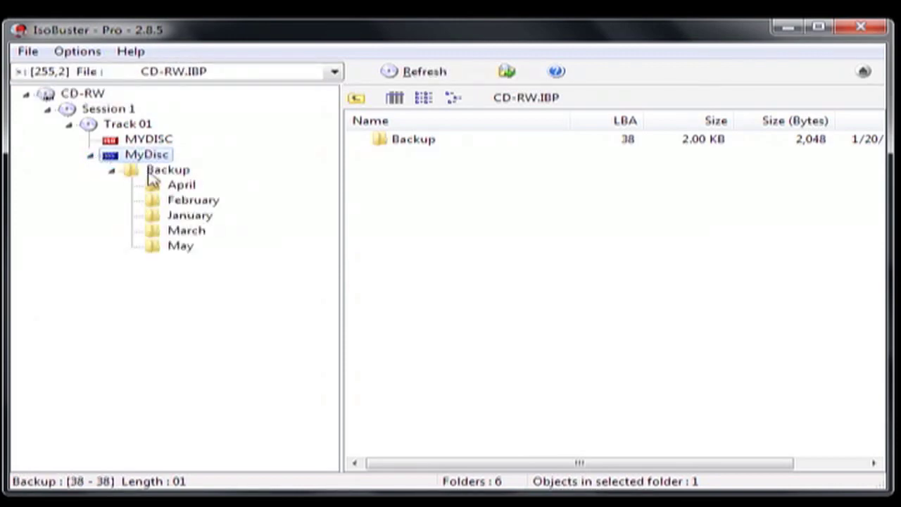
click(182, 184)
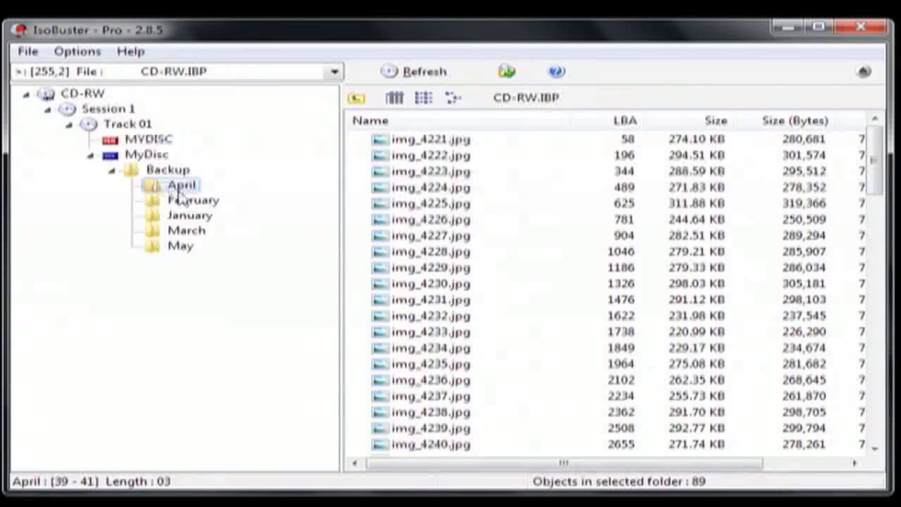
click(194, 200)
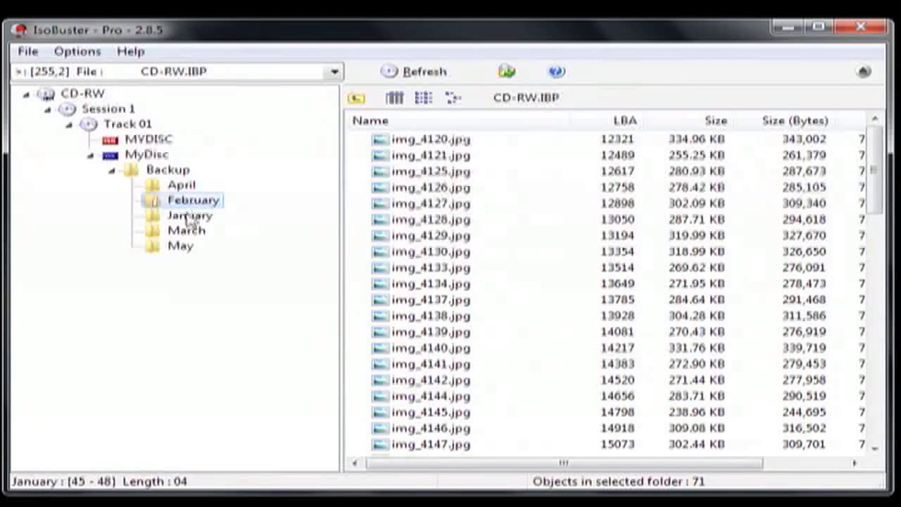